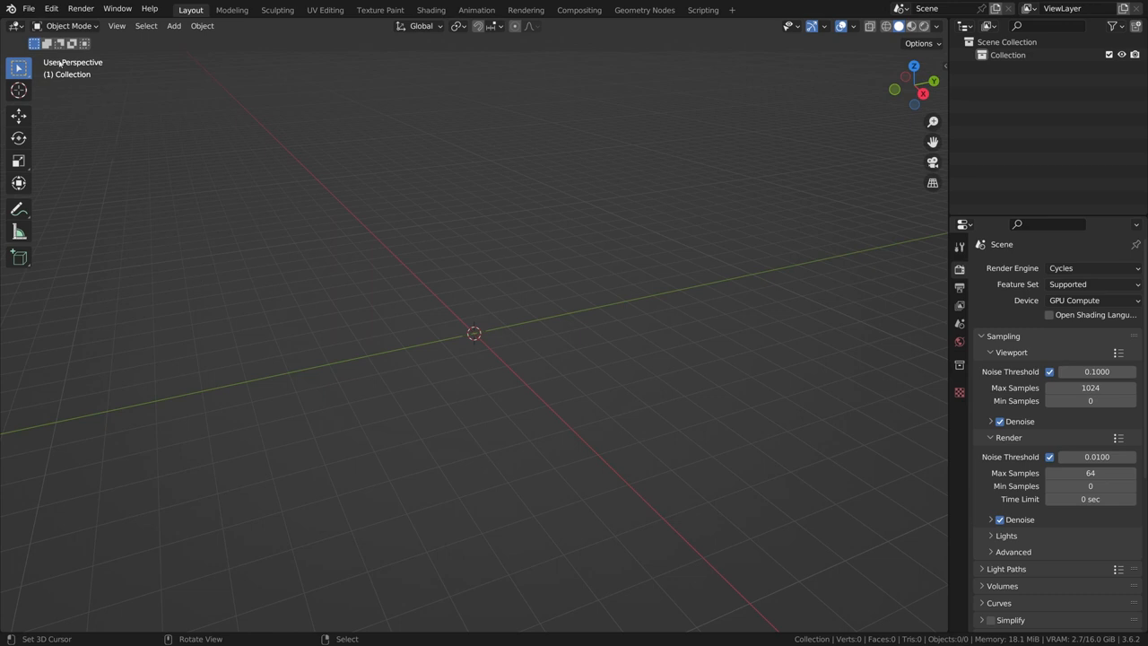
Install the Color Match add-on from ColorMatch.zip via Preferences > Add-ons
click(51, 9)
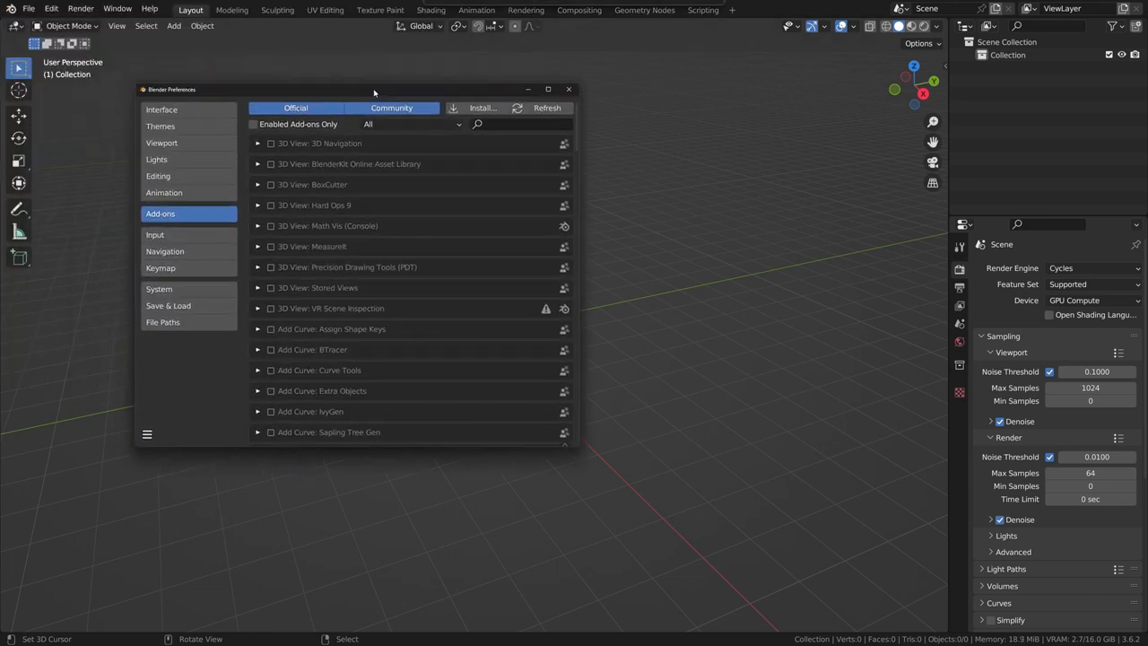
click(482, 107)
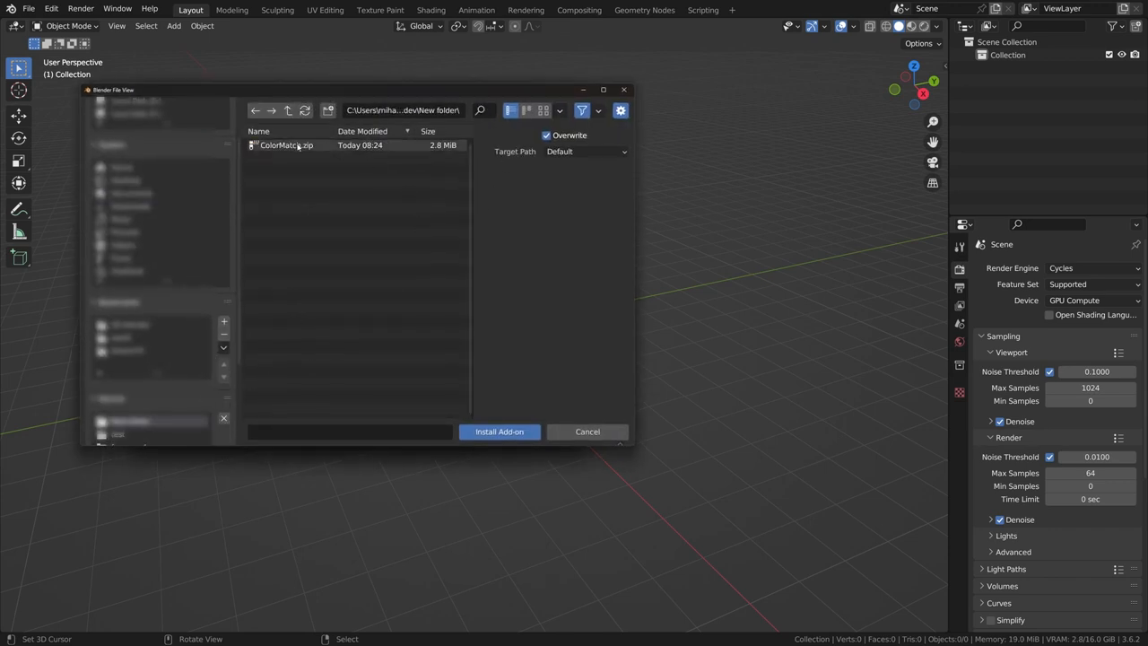
click(500, 431)
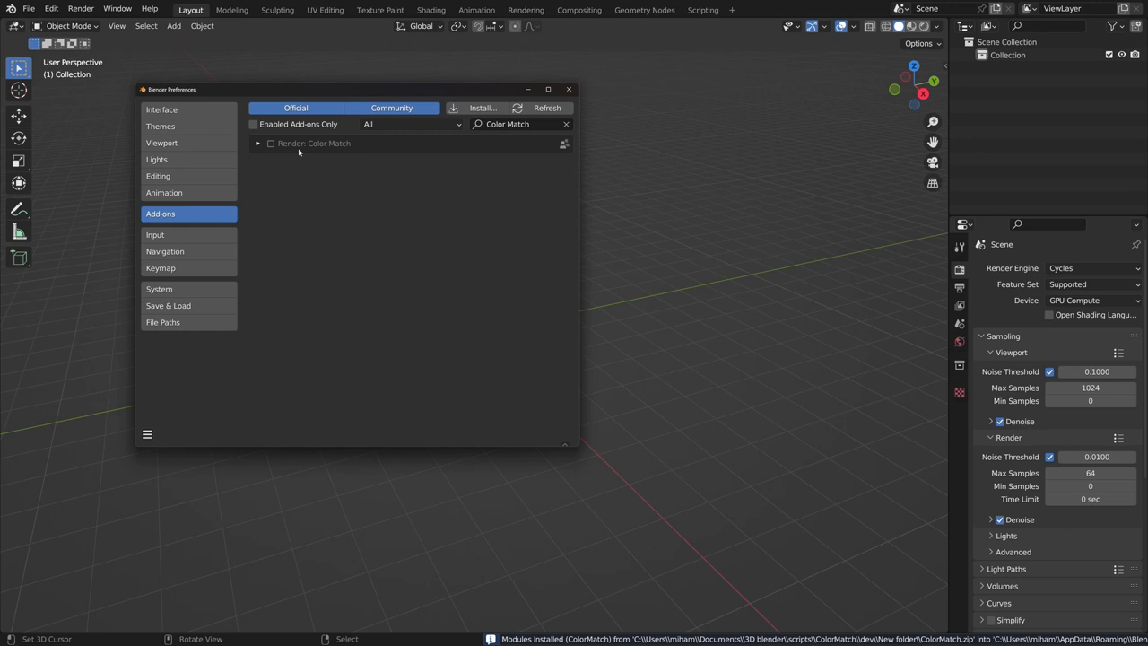
Enable Render: Color Match and confirm its PIL requirement is installed
click(270, 144)
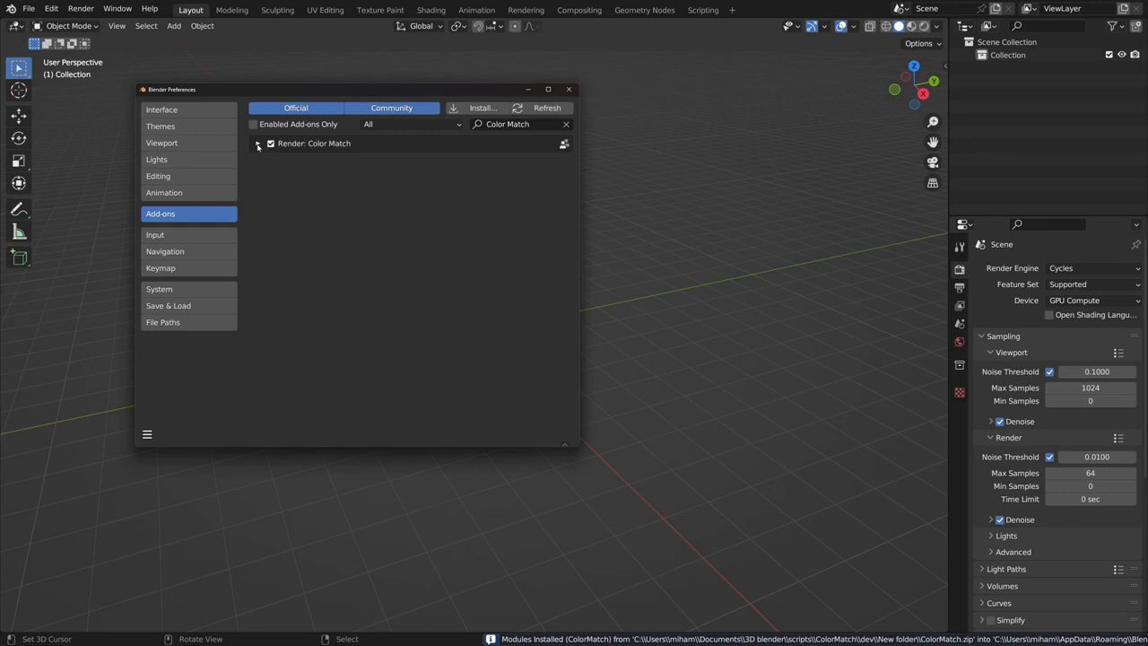
click(258, 144)
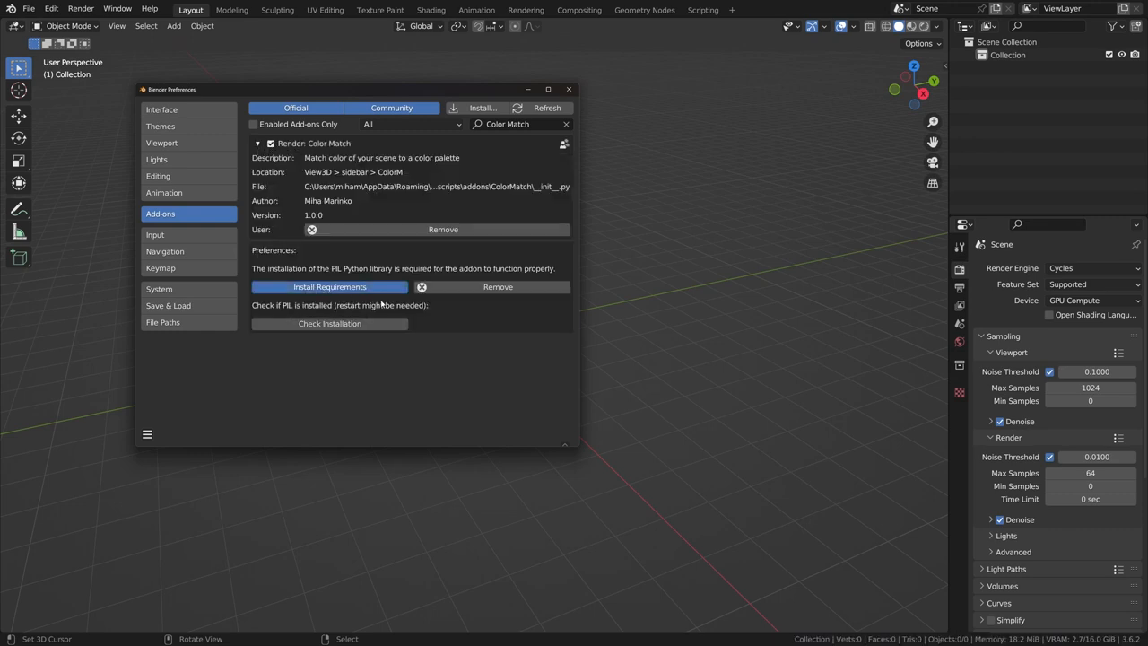
click(329, 323)
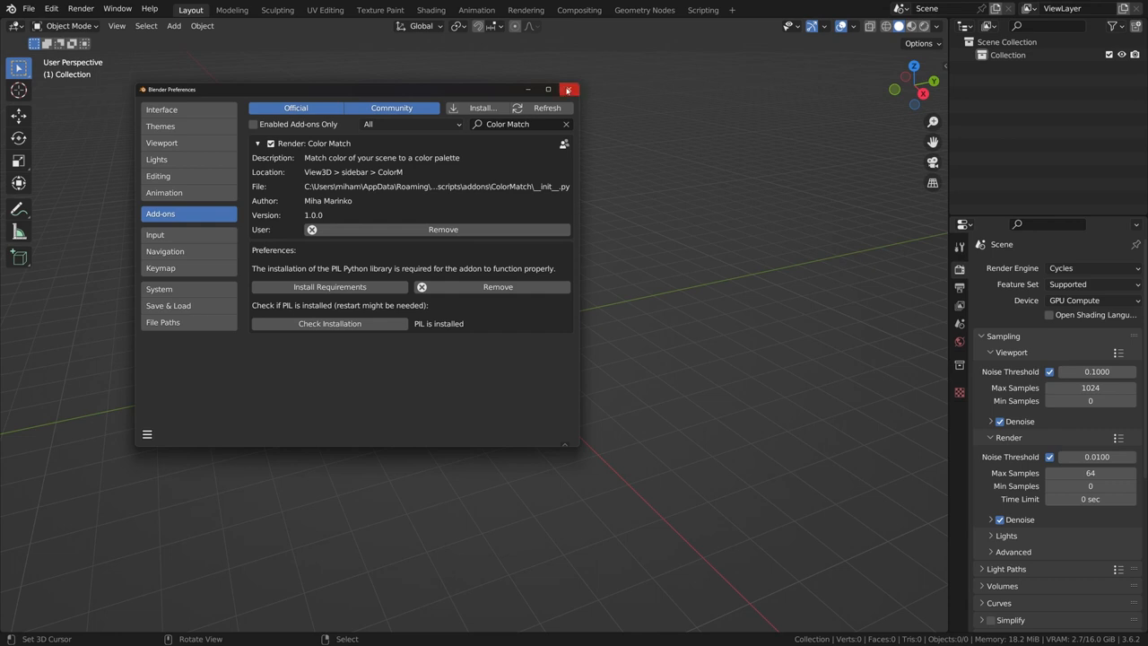
Select the cube and set the ColorMatch HEX target to 335599, then select the camera
click(568, 89)
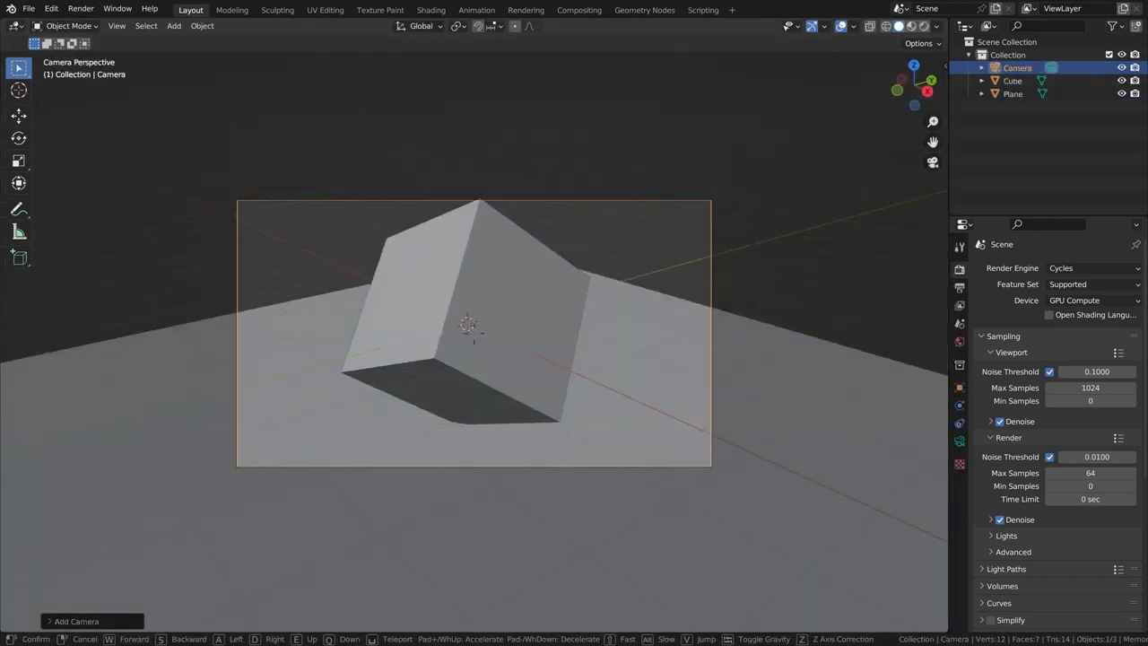
click(579, 10)
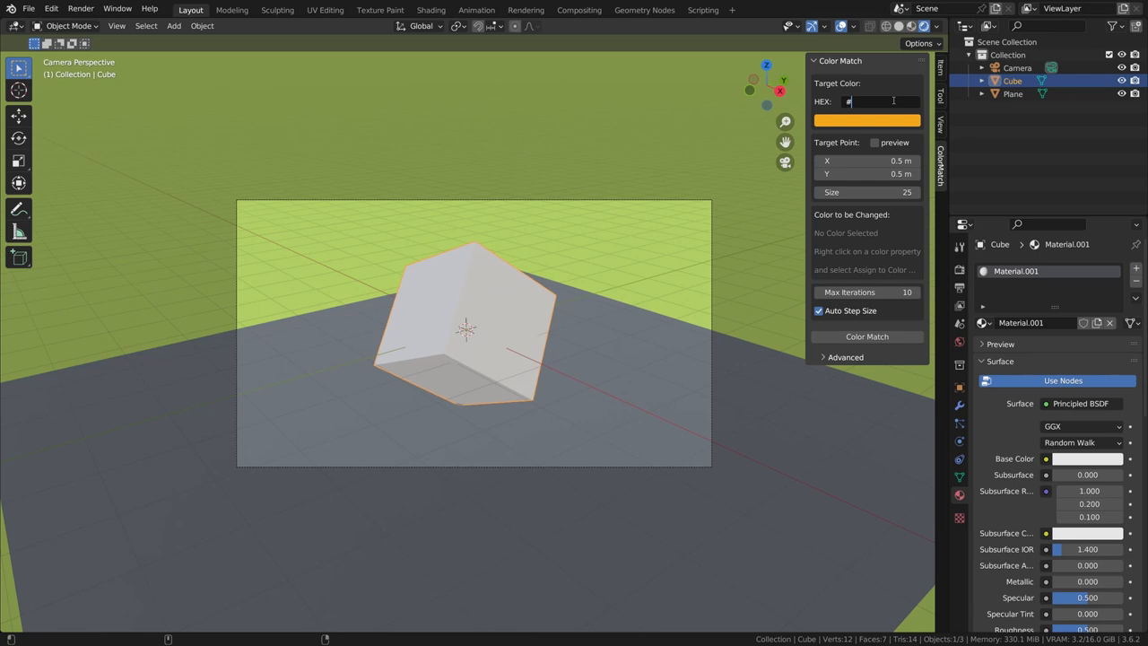
text(335599)
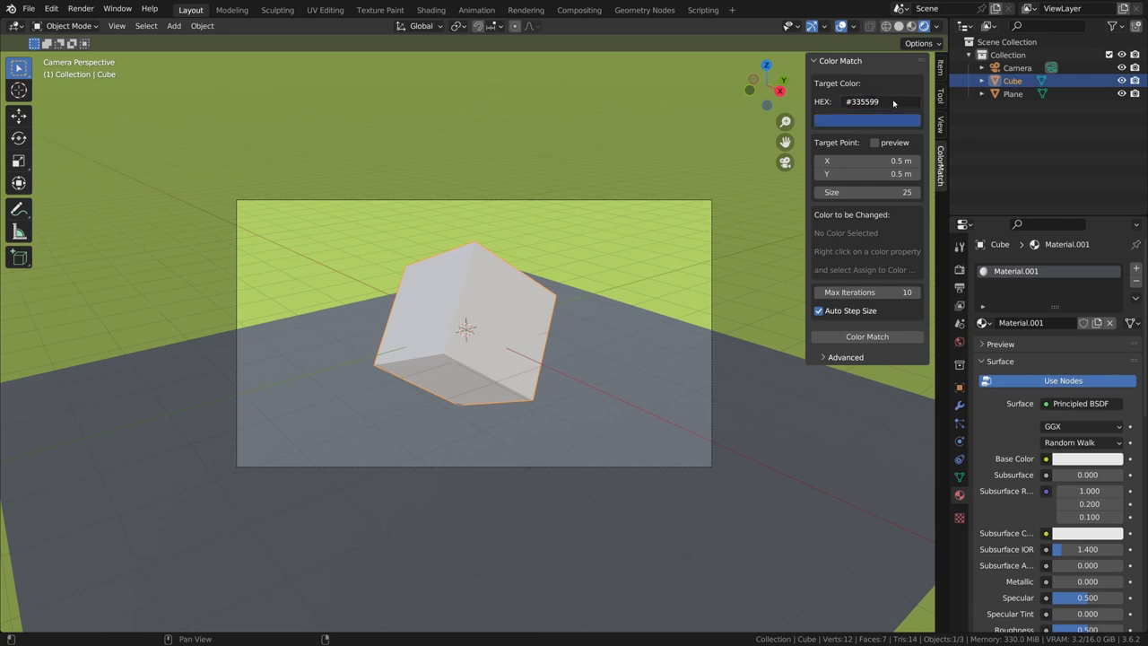
click(1017, 67)
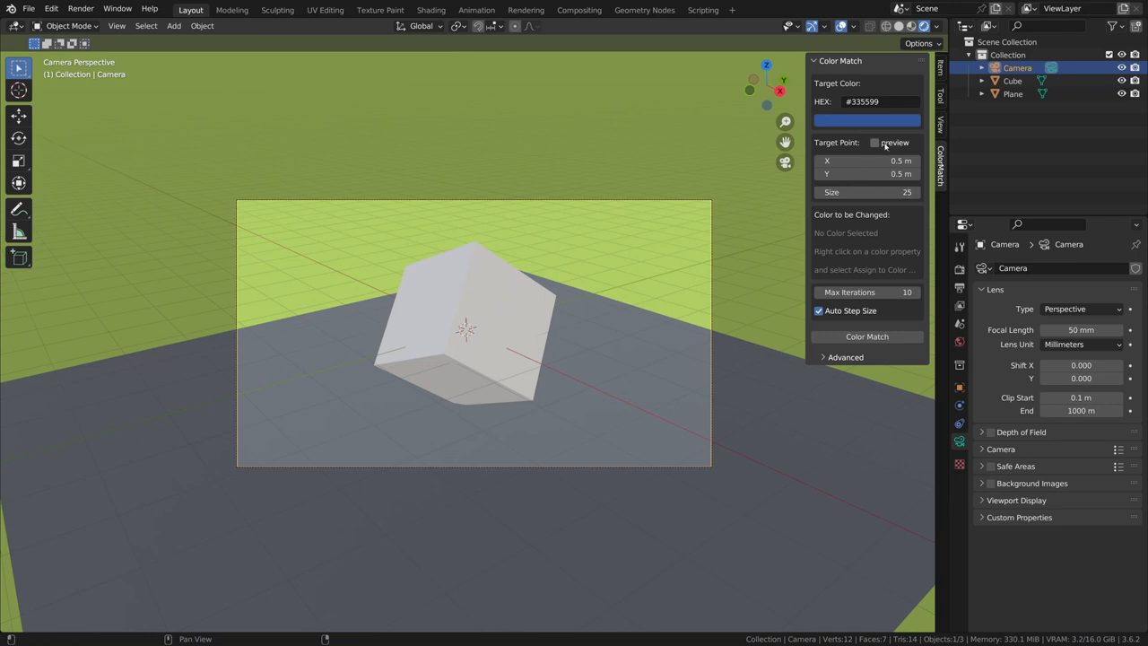
Preview the target point at X 0.56 m, Y 0.63 m, size 42 over the cube's upper face
click(874, 142)
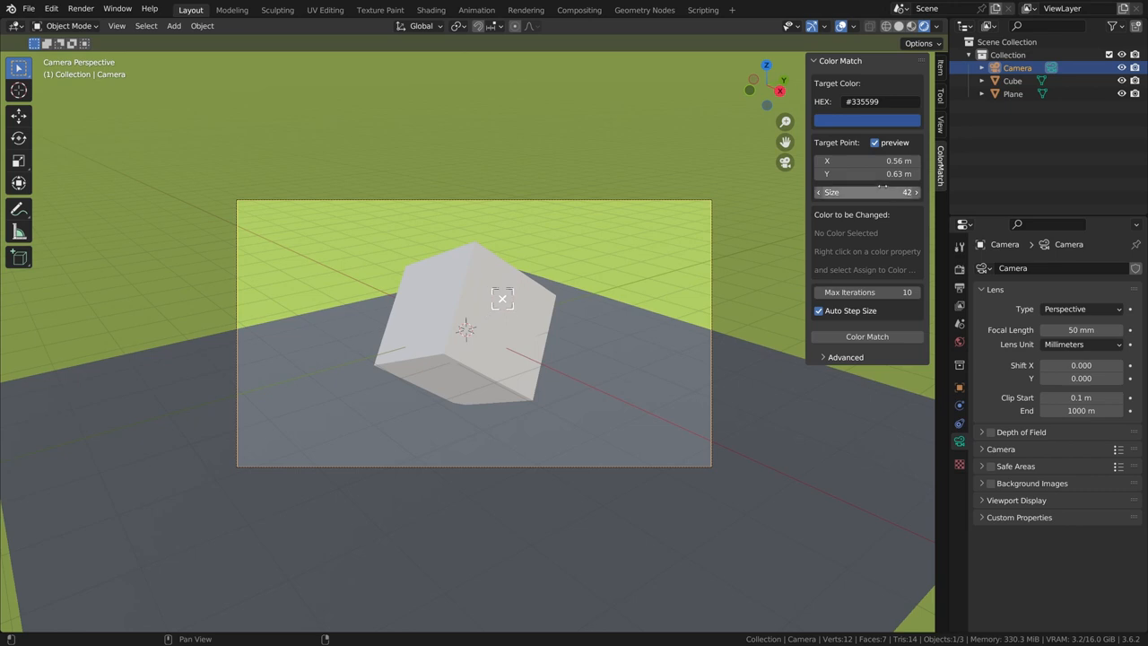
mouse_move(810, 187)
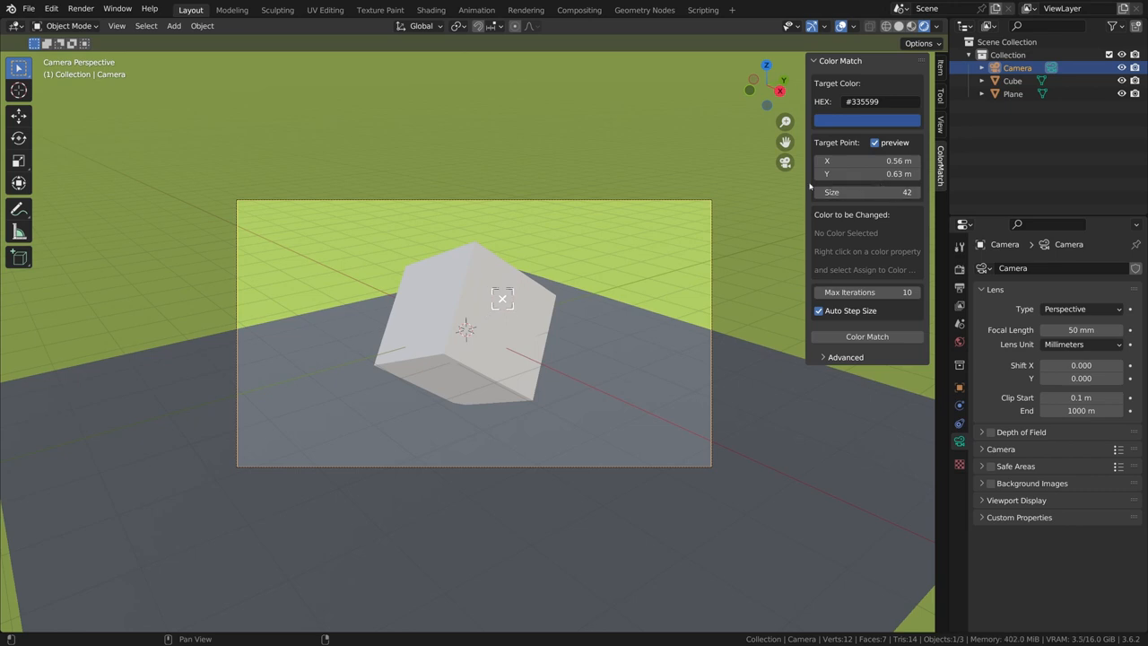
click(875, 142)
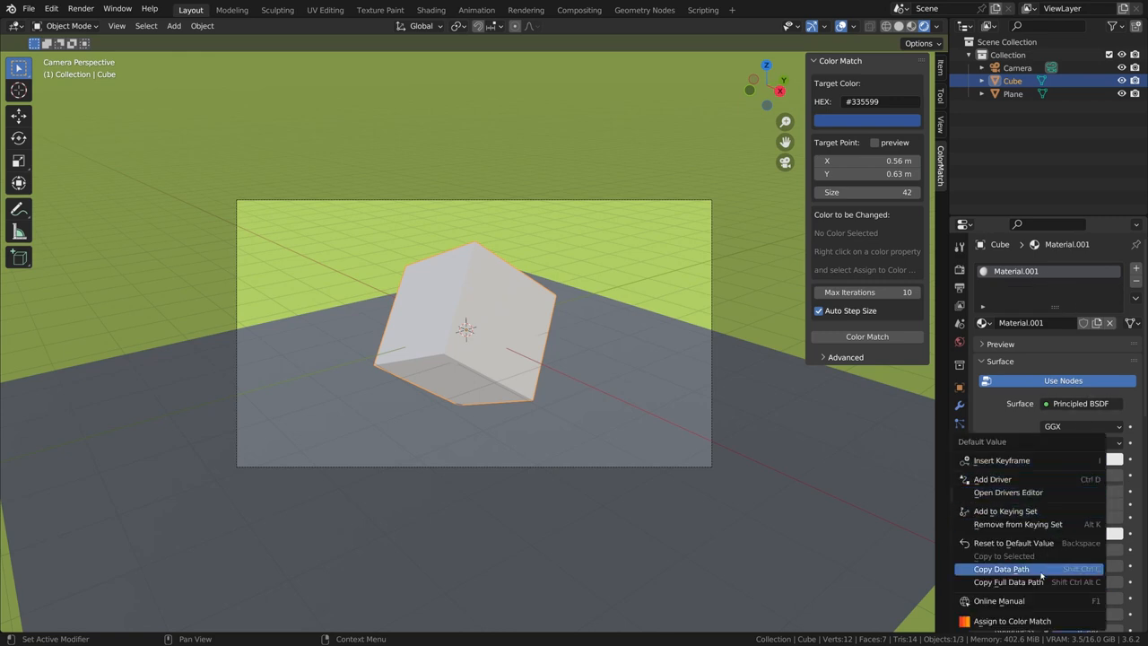
Assign the cube's Base Color and run Color Match repeatedly until error reaches 3.8e-05
click(1011, 621)
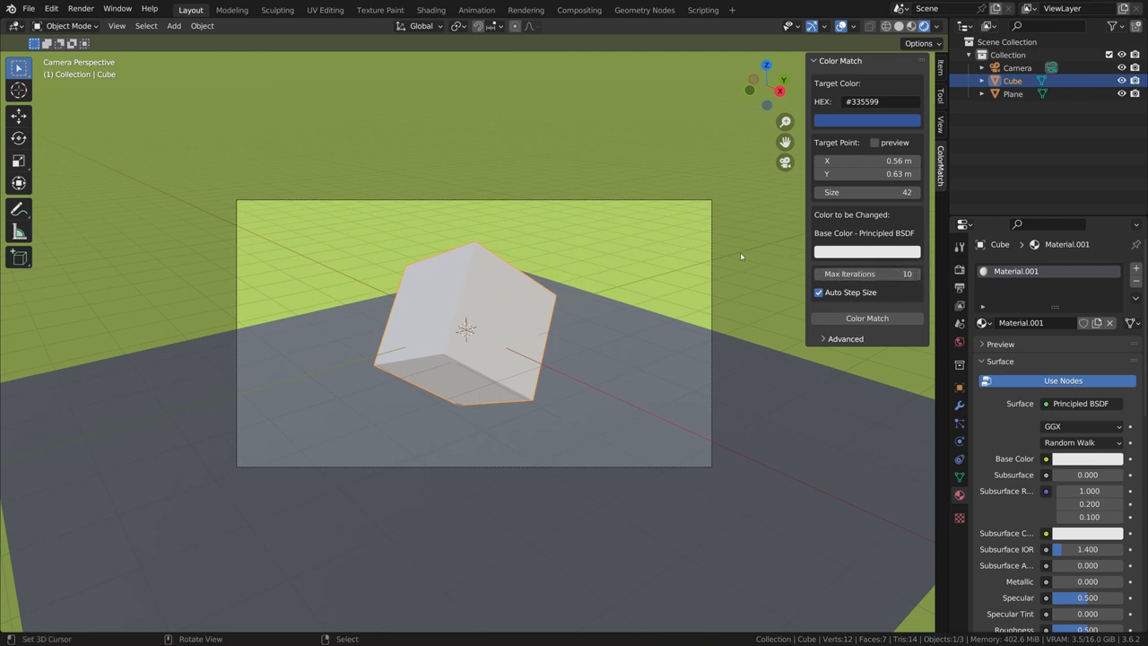
mouse_move(901, 311)
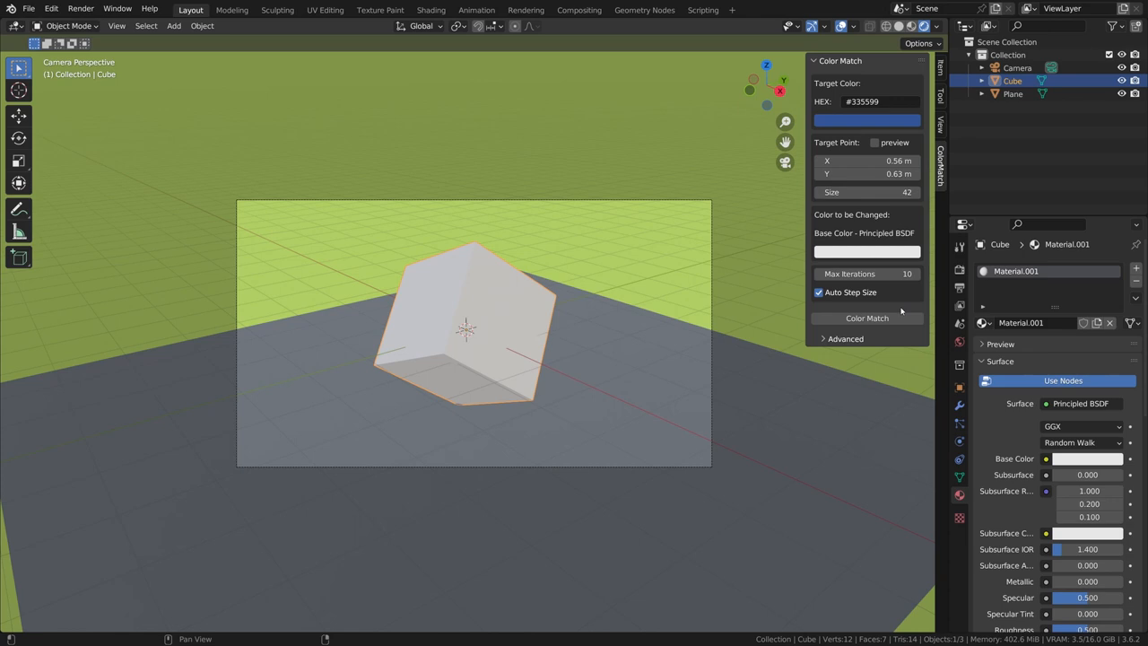
mouse_move(886, 330)
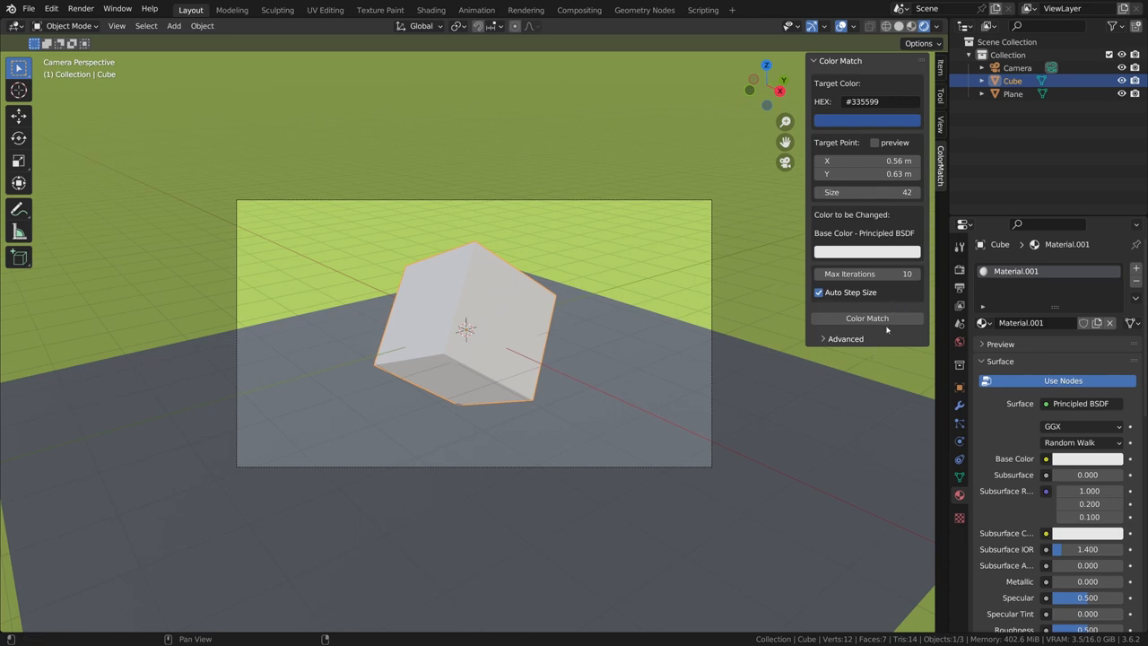
click(866, 317)
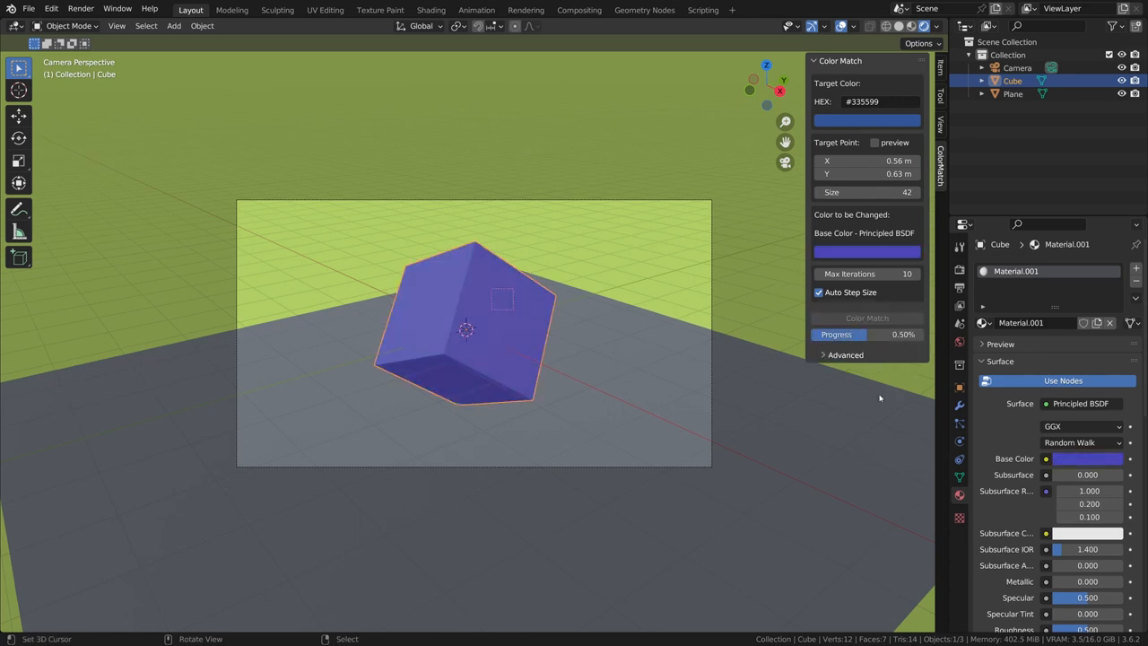
click(867, 318)
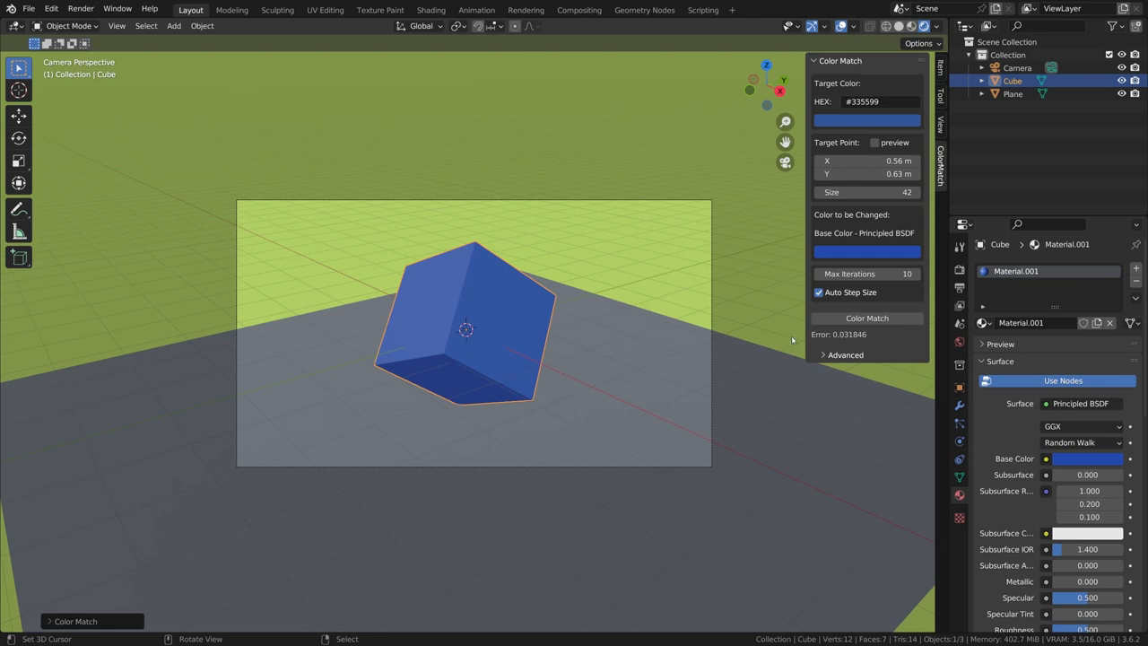
click(866, 317)
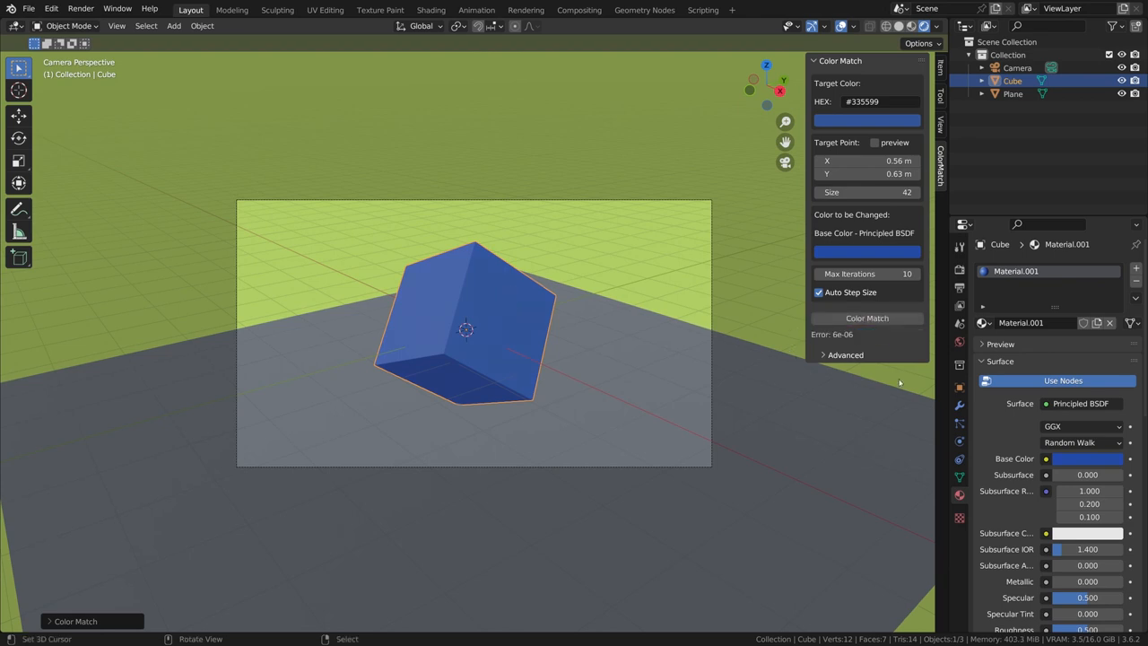
click(866, 318)
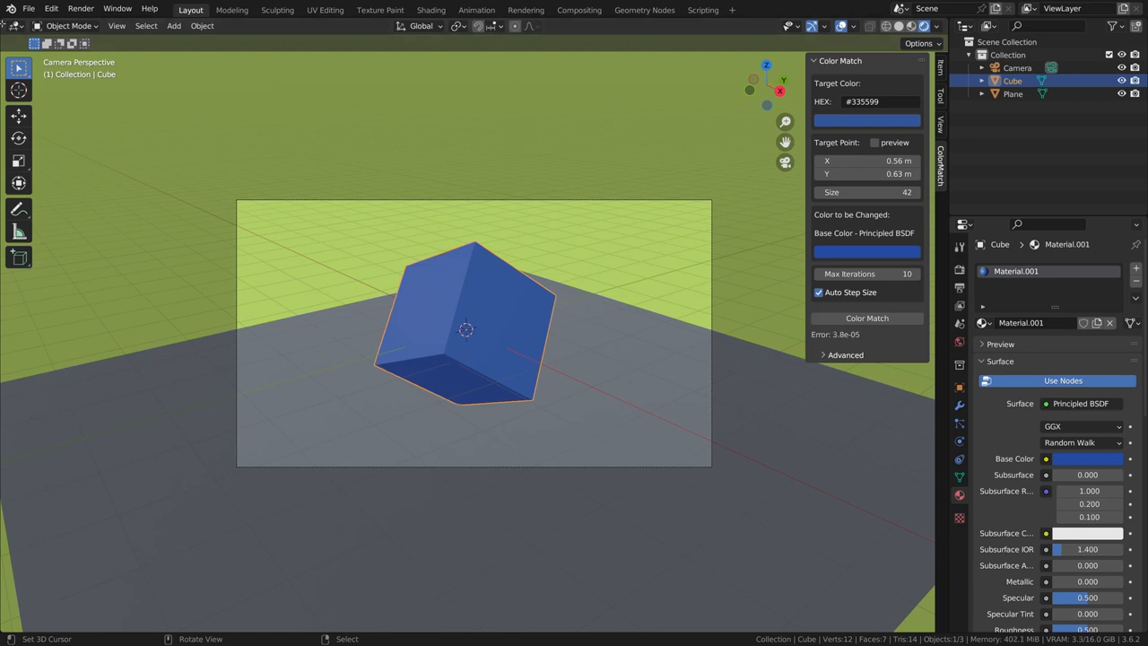
Switch the side area to the Compositor and assign the Alpha Over color to Color Match
click(14, 25)
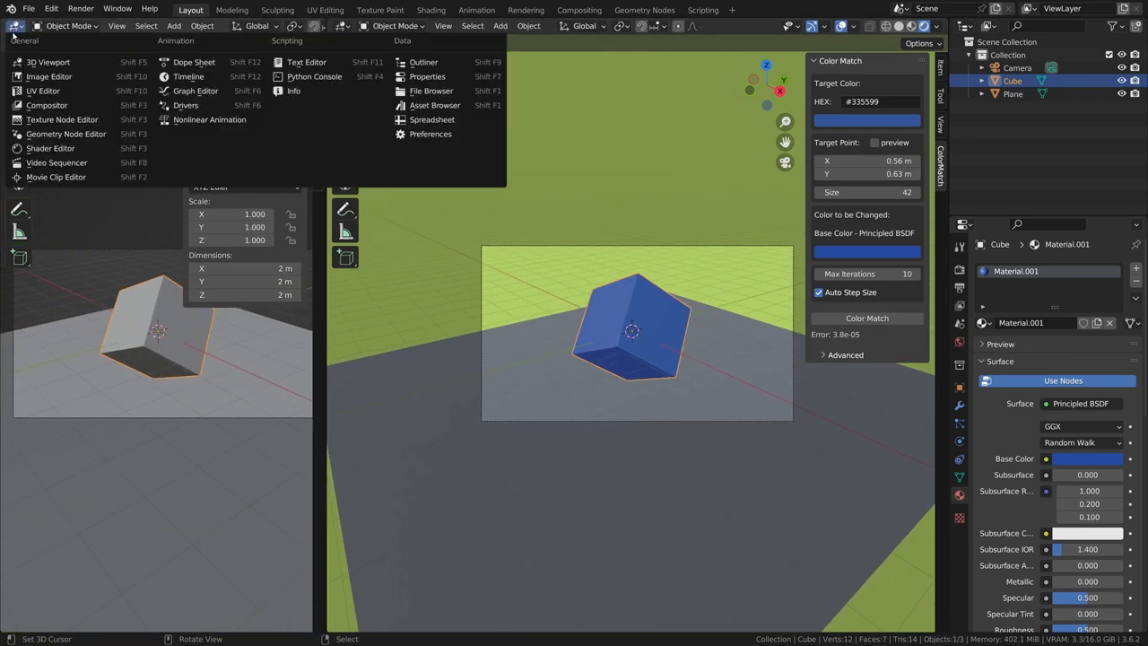
click(47, 104)
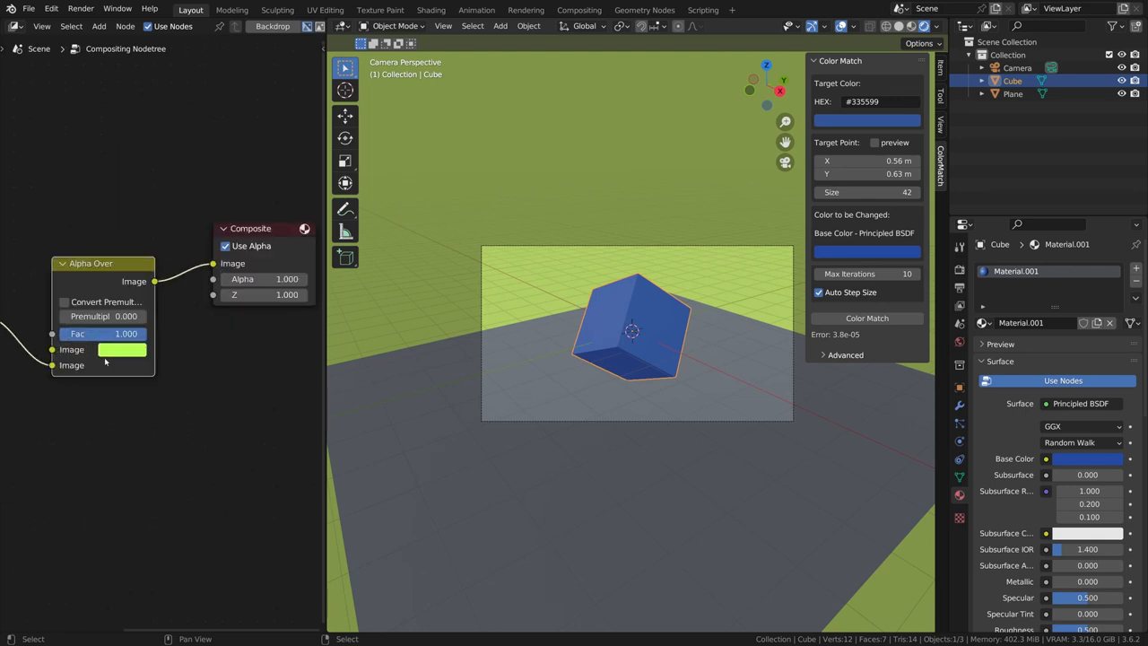
right_click(122, 349)
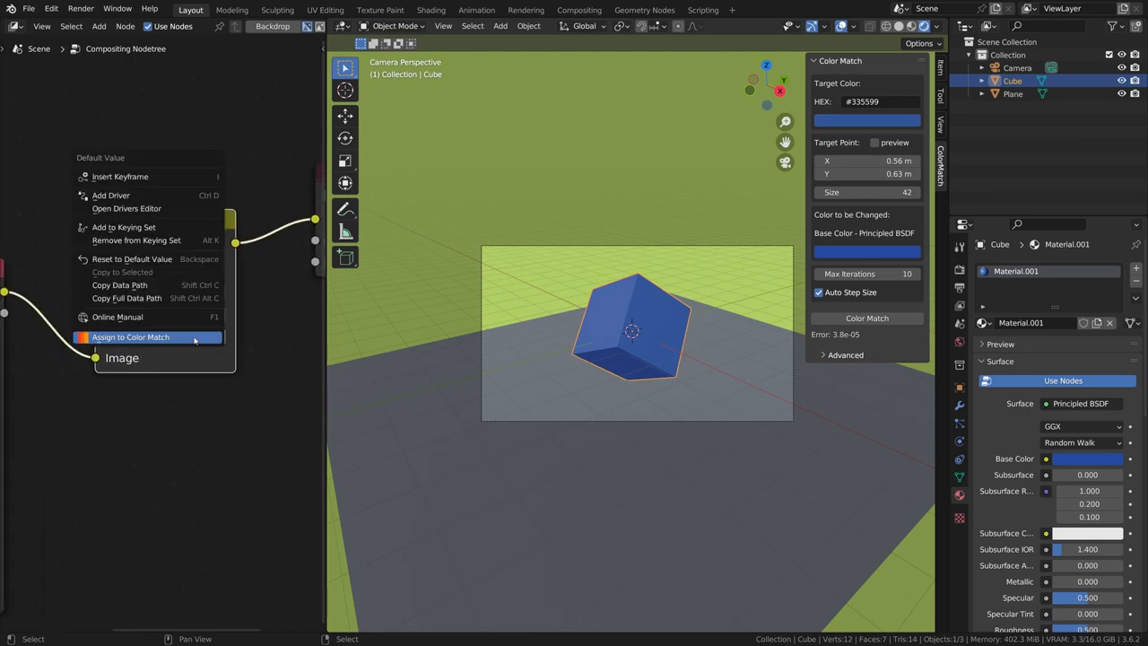
click(131, 336)
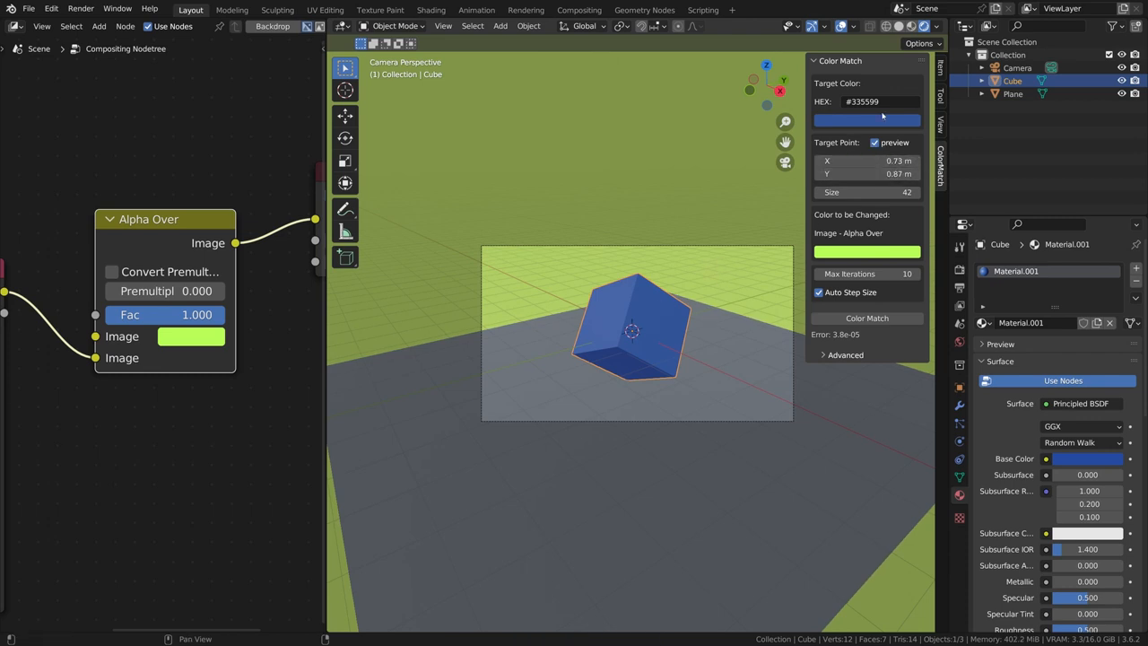
Set a red target color and match the background to it, error 6.9e-05
click(865, 121)
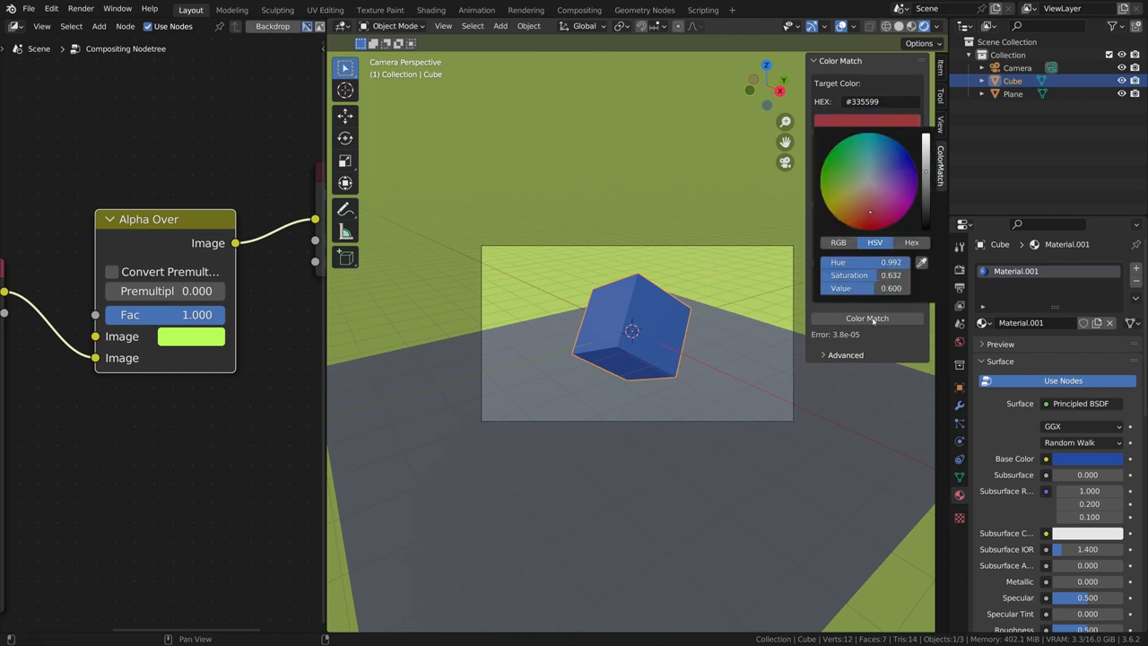
click(866, 317)
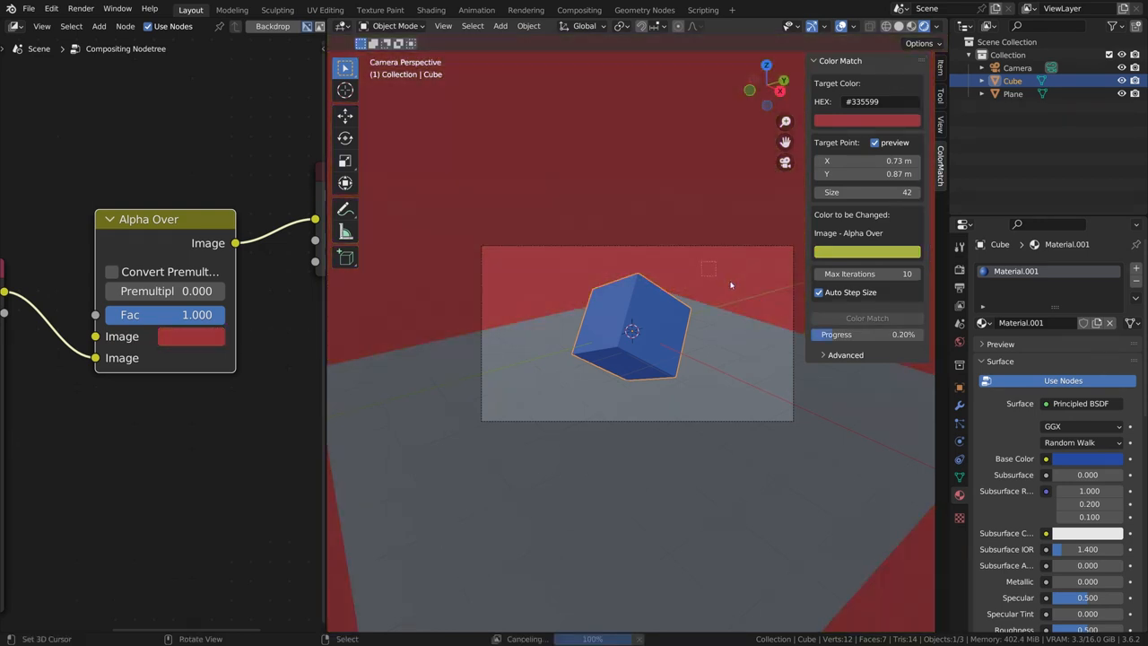
click(866, 318)
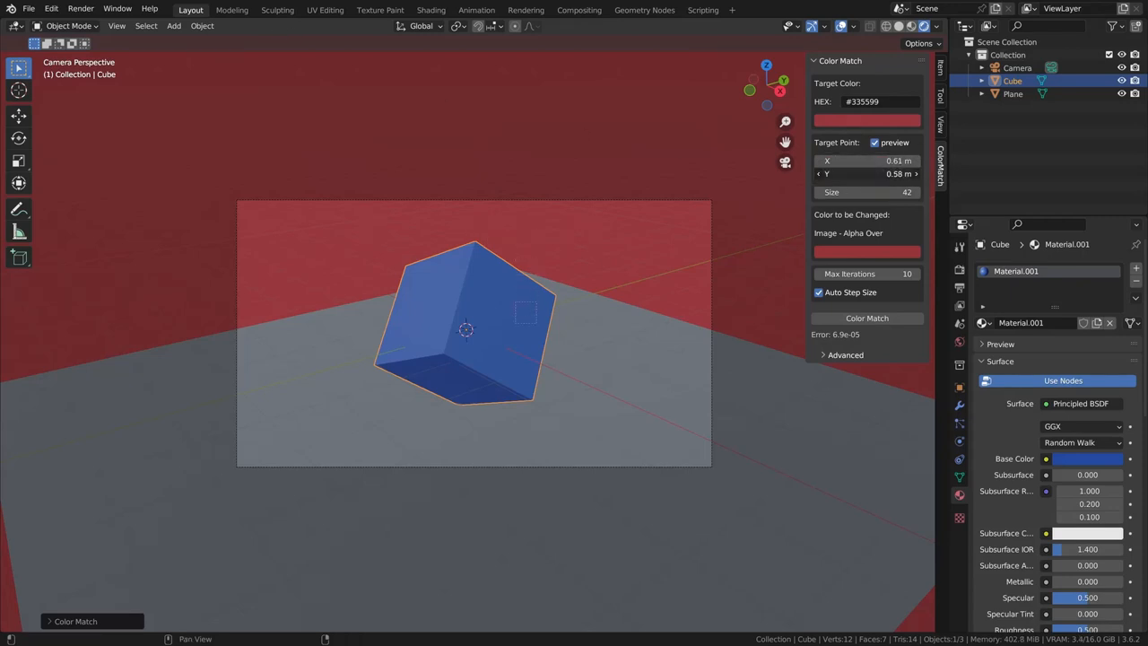
Set the target to black and match the cube's Base Color to it, error 0.04306
click(866, 120)
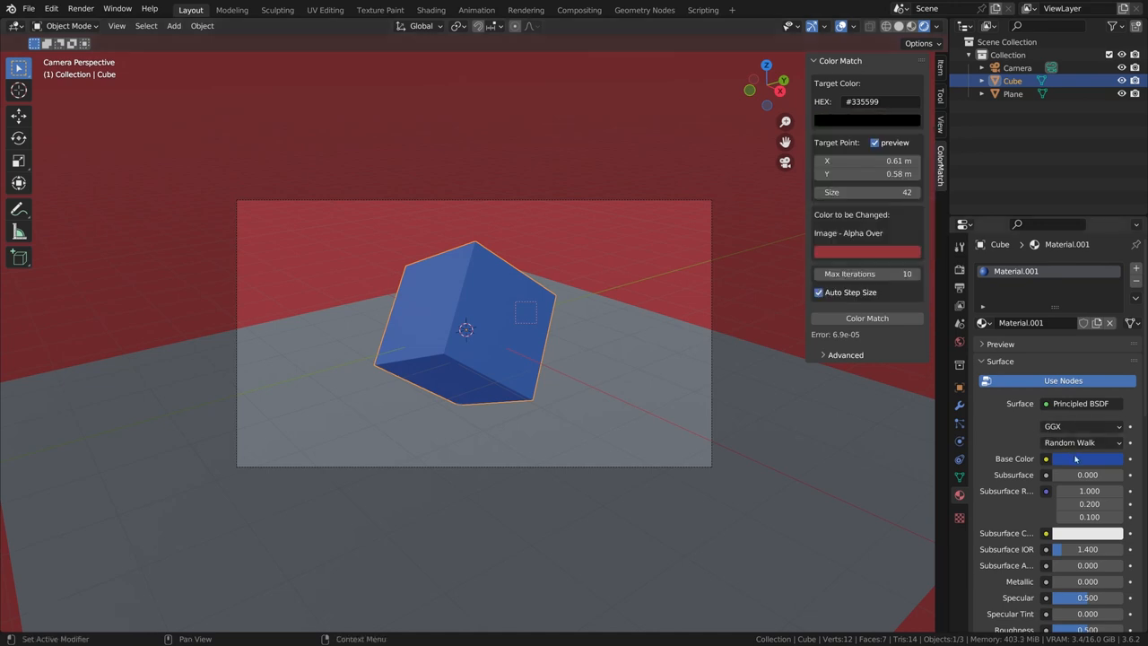
click(1045, 458)
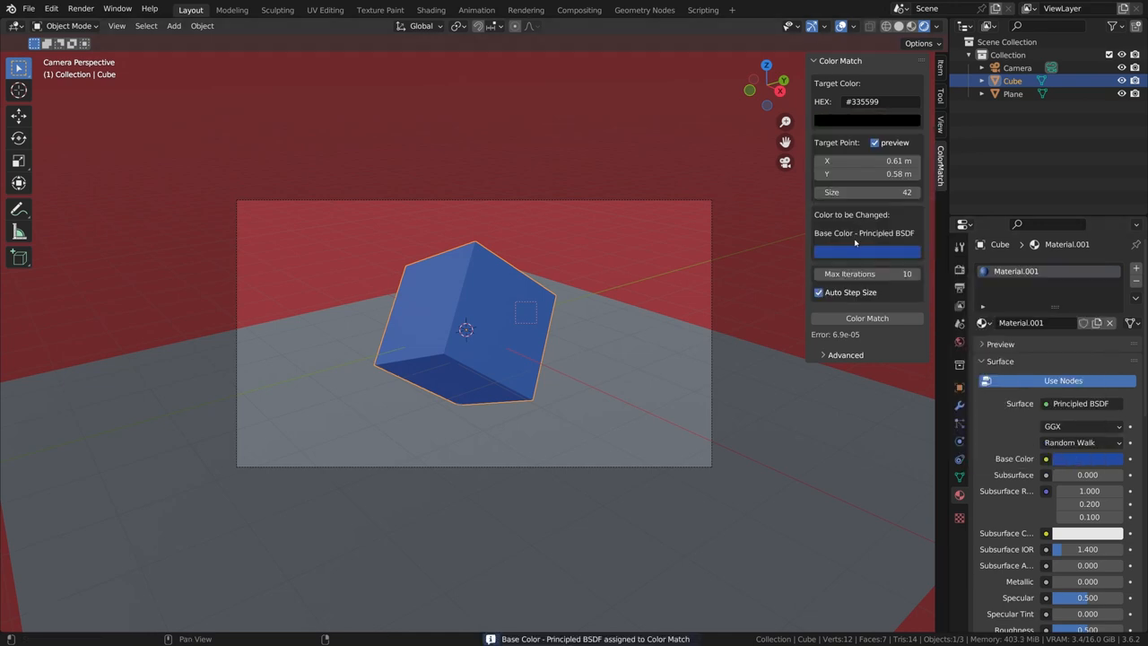
click(867, 318)
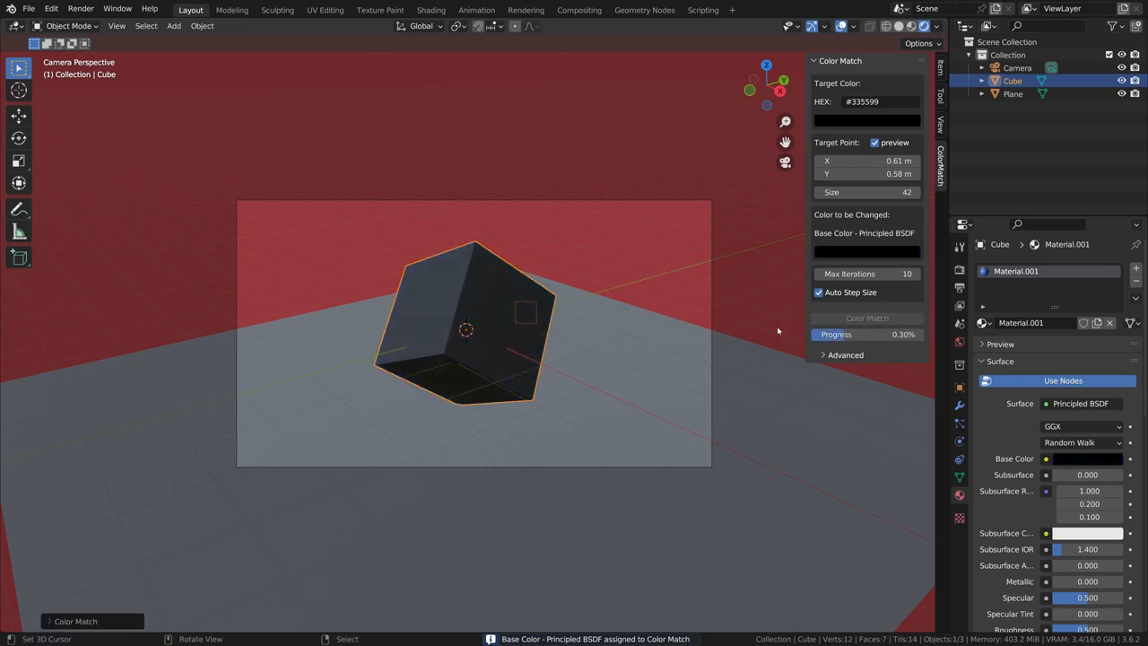
Set the world background color to black and return to the cube's material settings
click(866, 318)
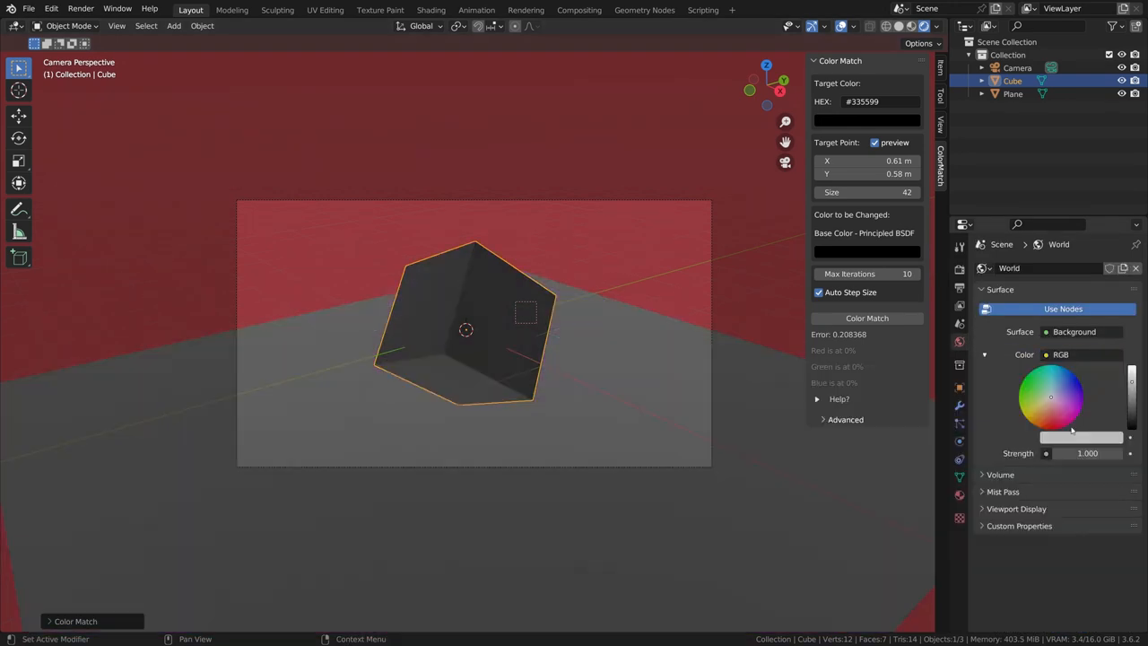
click(866, 317)
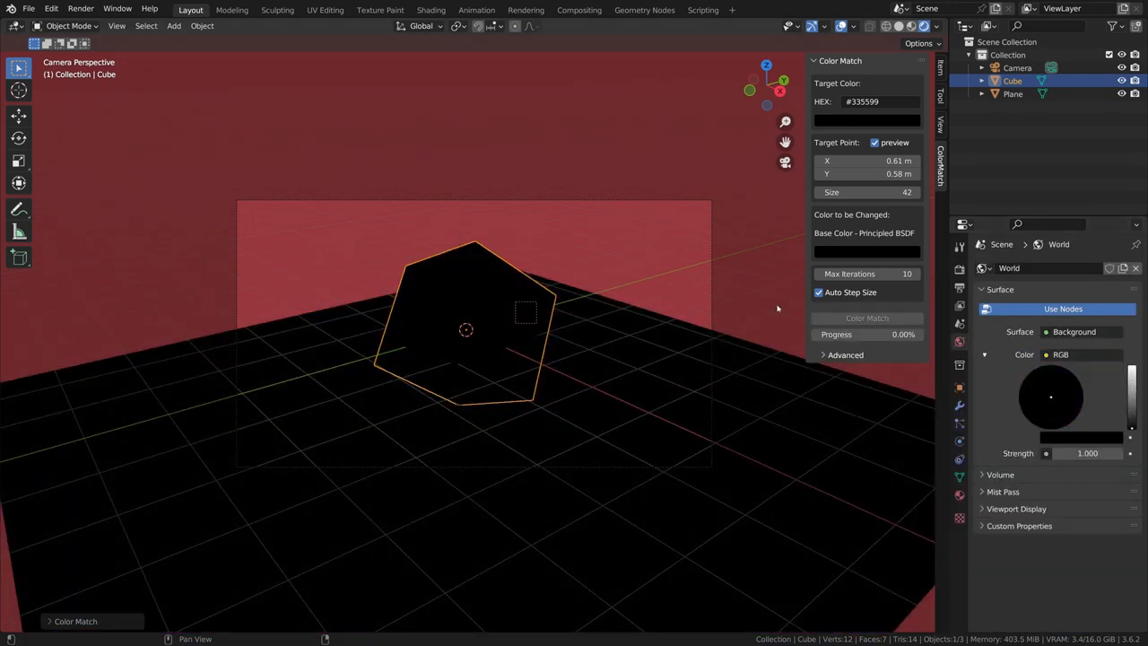
click(867, 317)
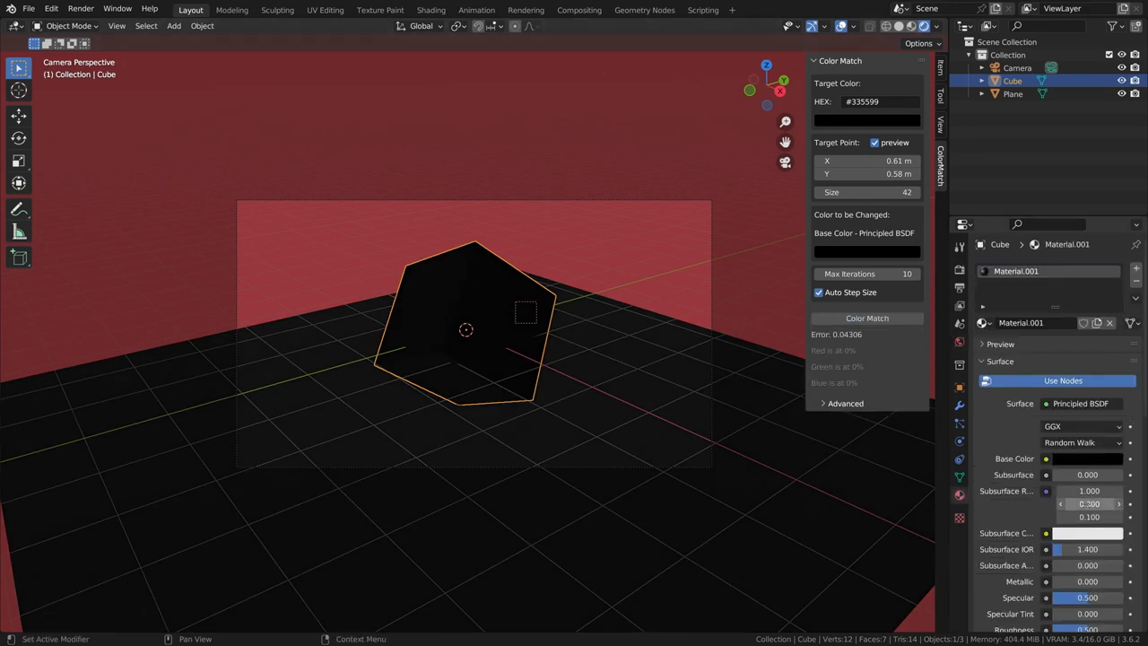
scroll(down, 3)
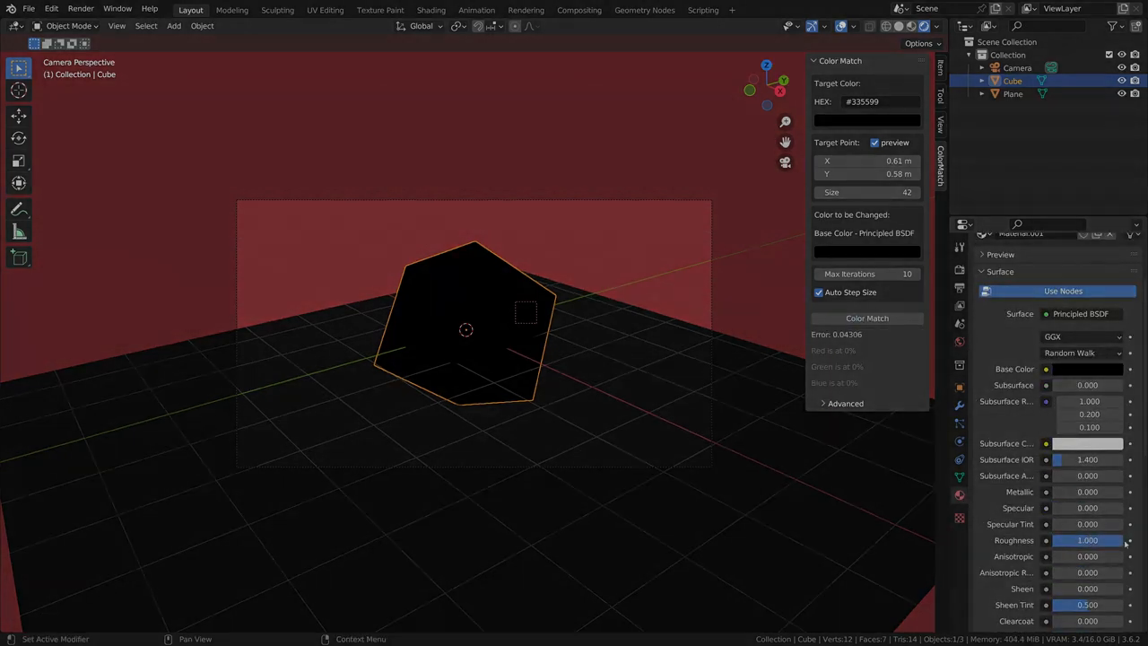